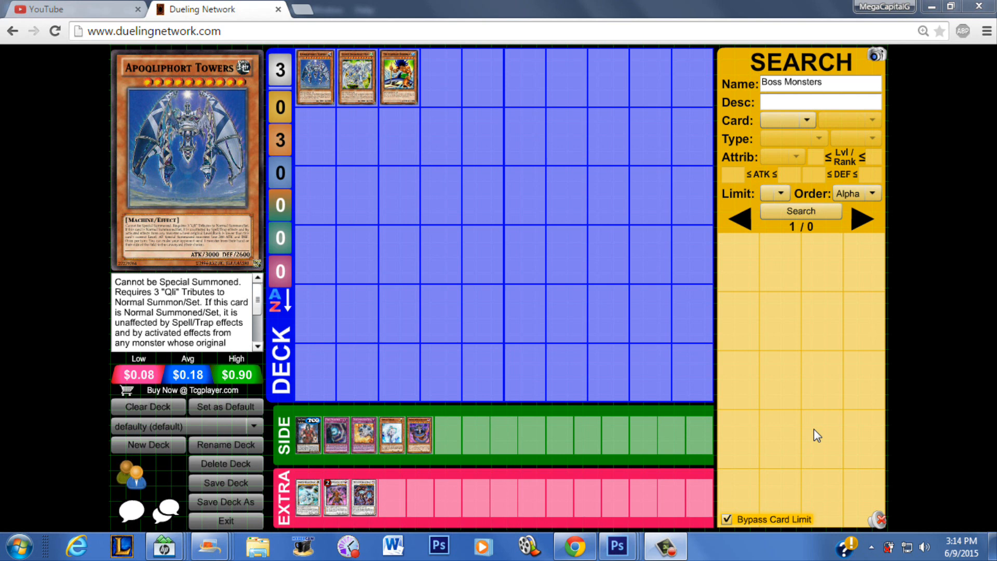
pyautogui.moveTo(575, 330)
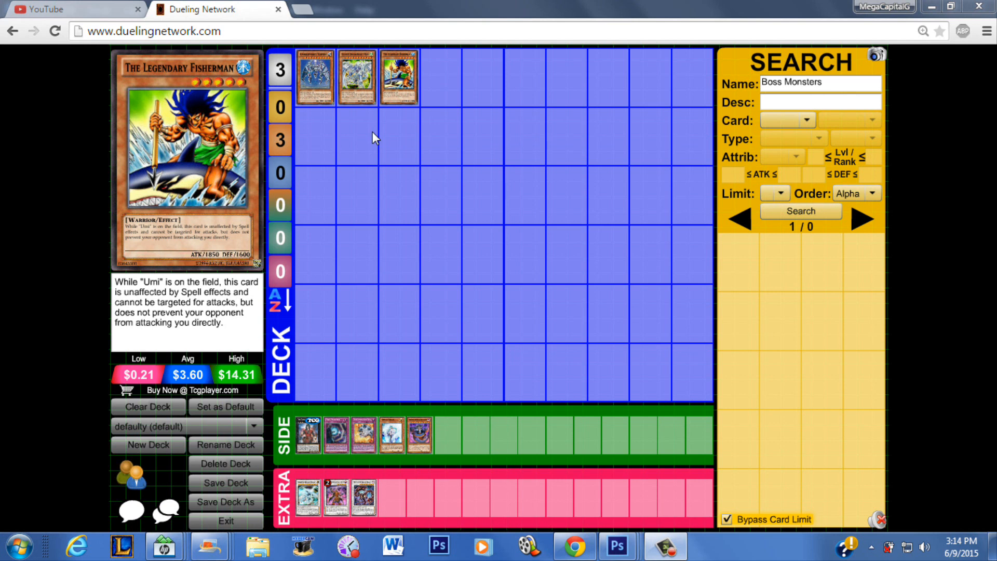
pyautogui.moveTo(406, 81)
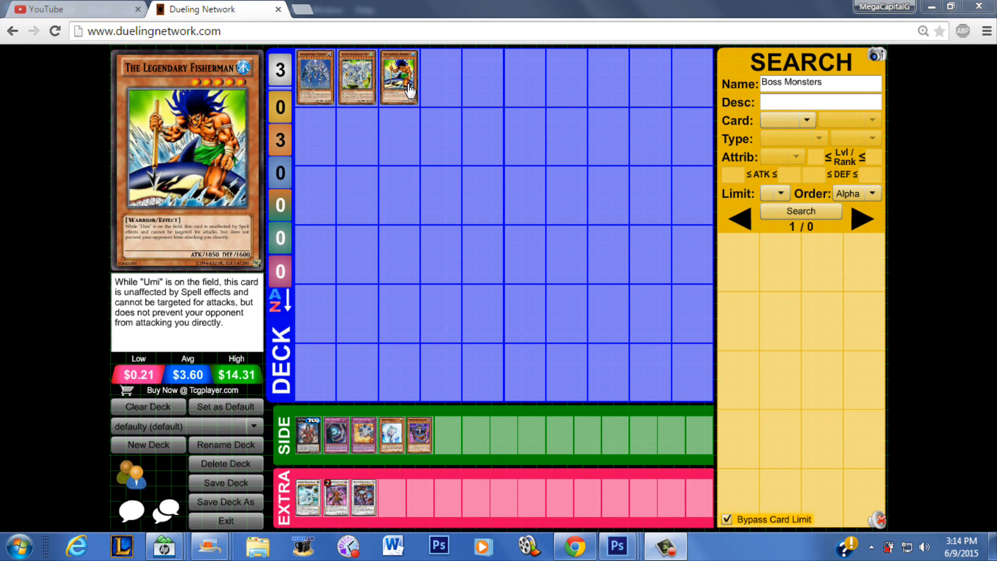
pyautogui.moveTo(330, 343)
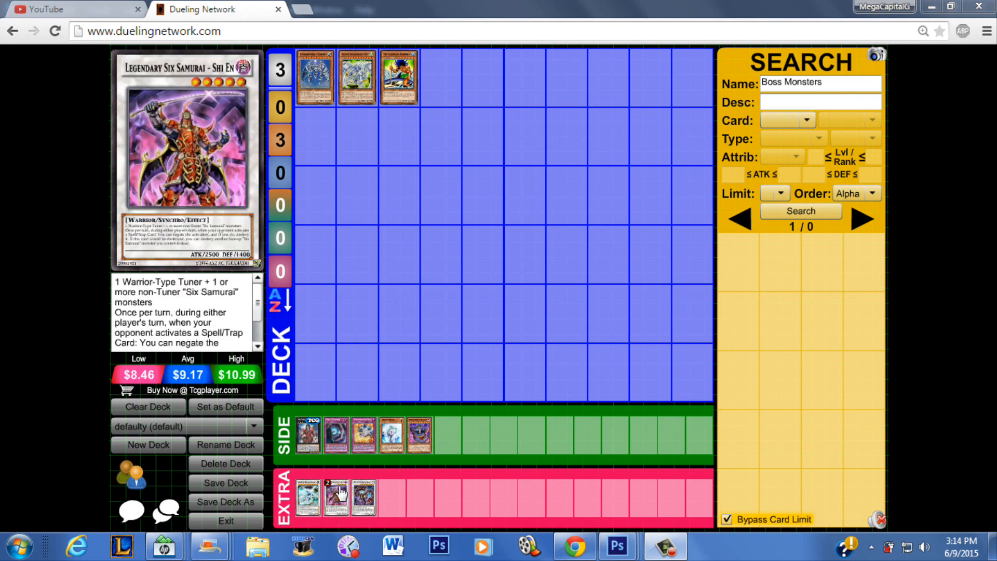
pyautogui.moveTo(337, 283)
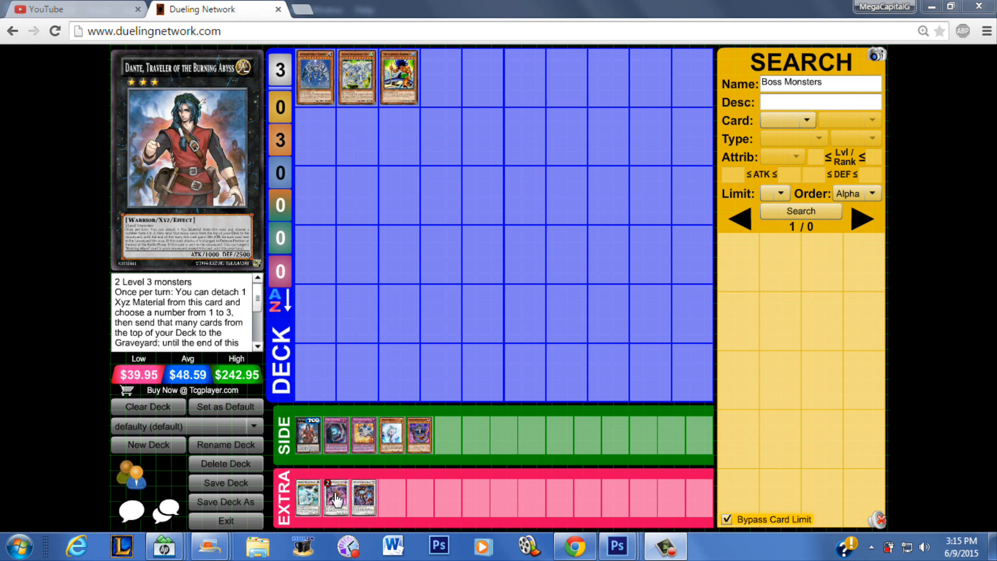
pyautogui.moveTo(336, 492)
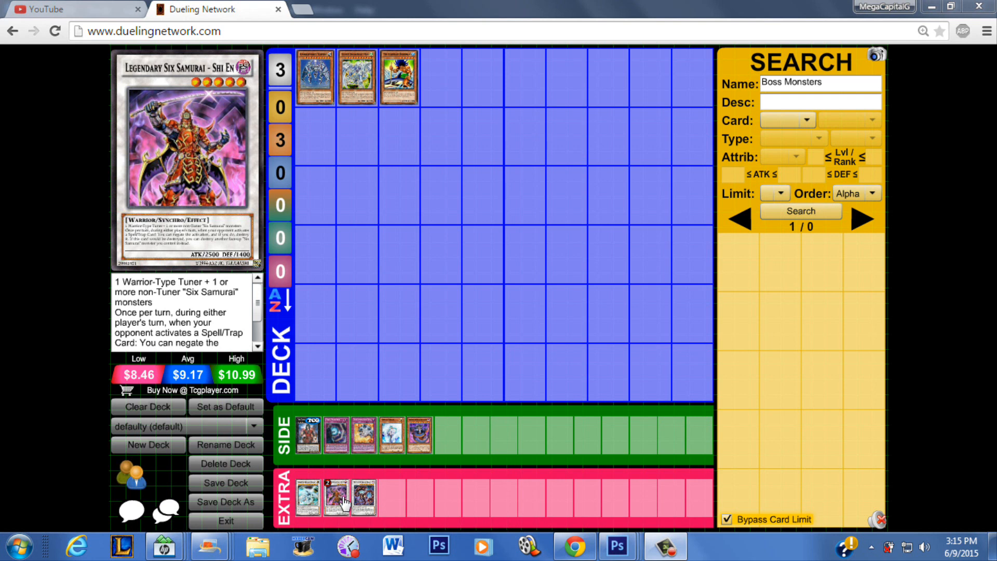
pyautogui.moveTo(348, 508)
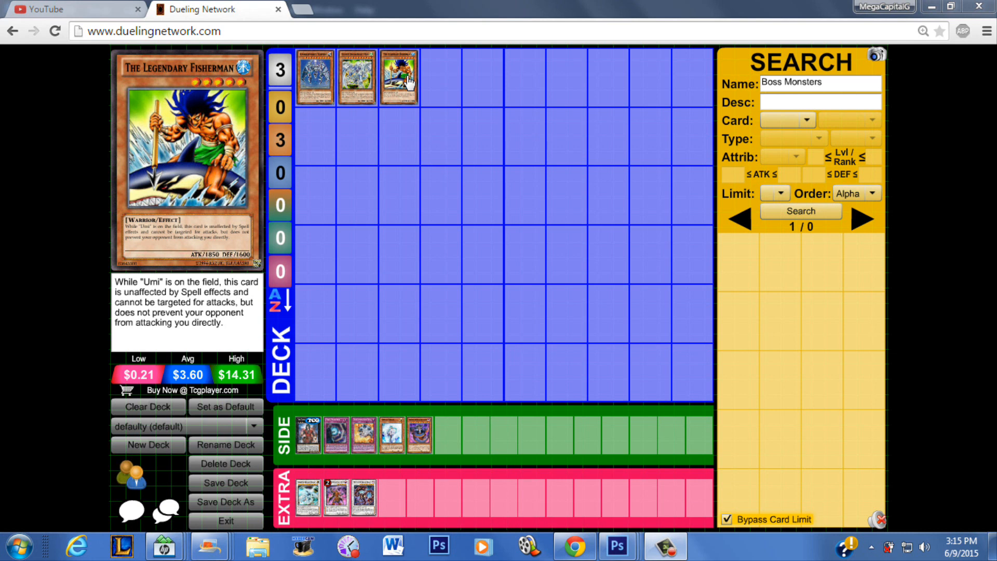
pyautogui.moveTo(411, 76)
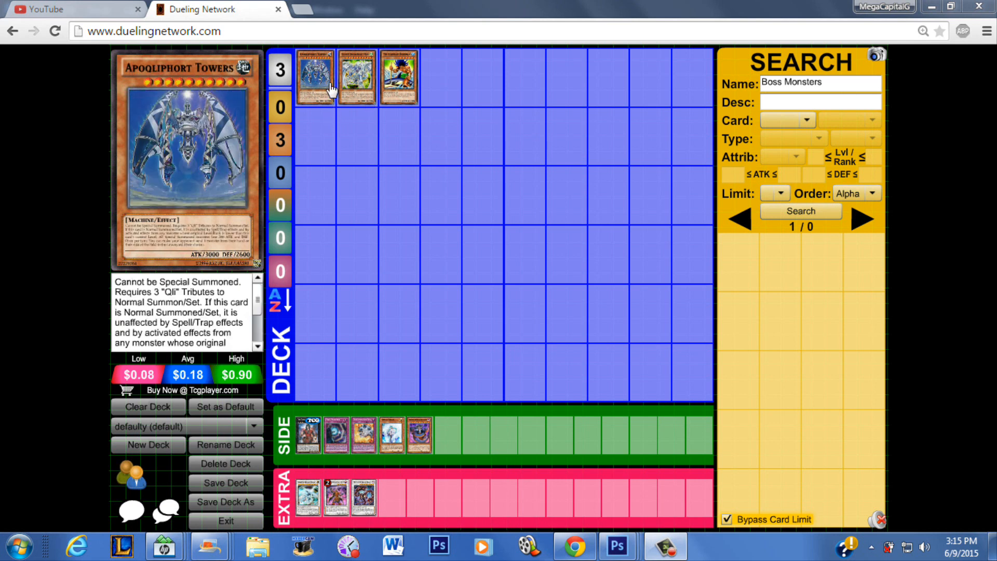
pyautogui.moveTo(423, 89)
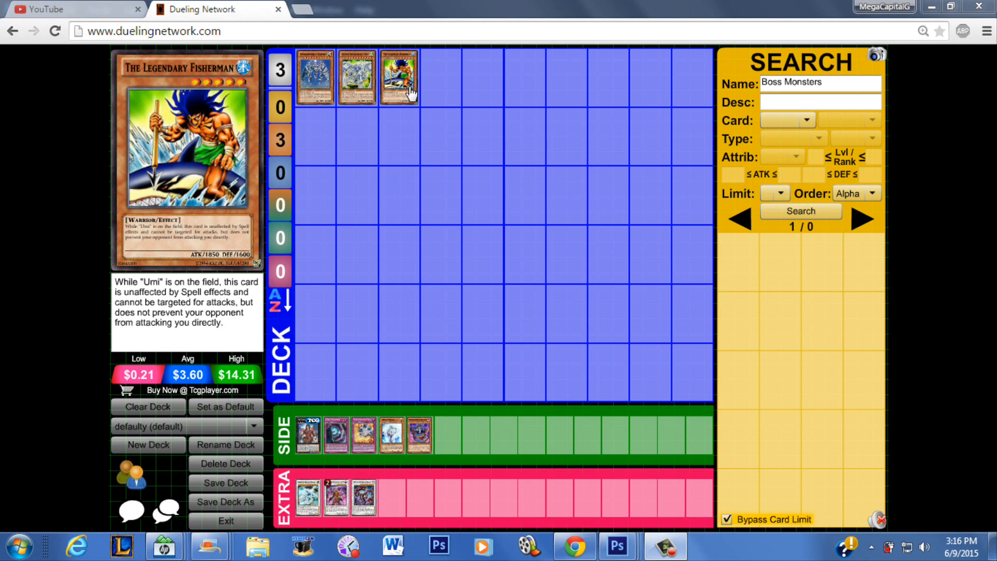
pyautogui.moveTo(366, 130)
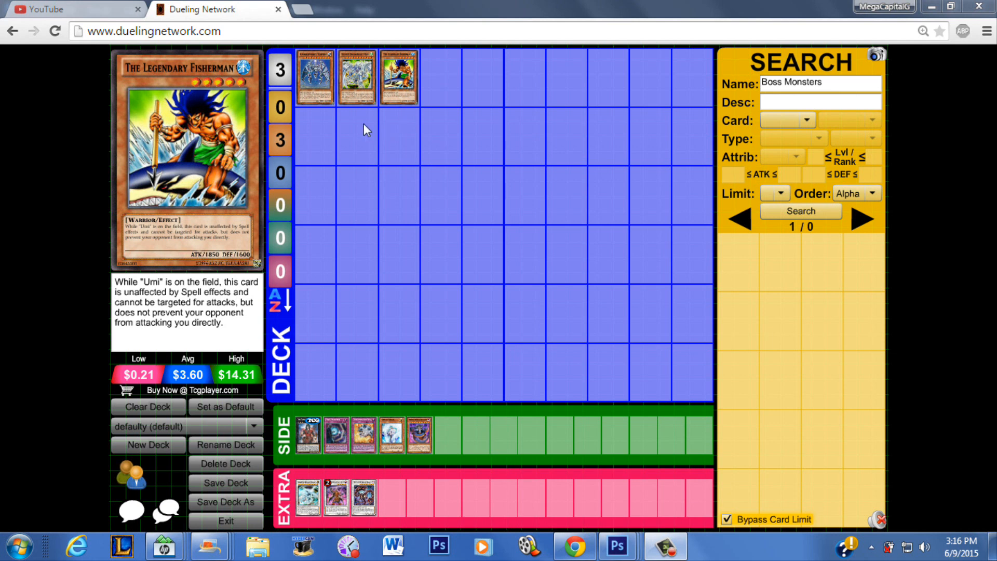
# Review the boss monsters, ending on the side-deck trap Skill Prisoner
pyautogui.click(313, 76)
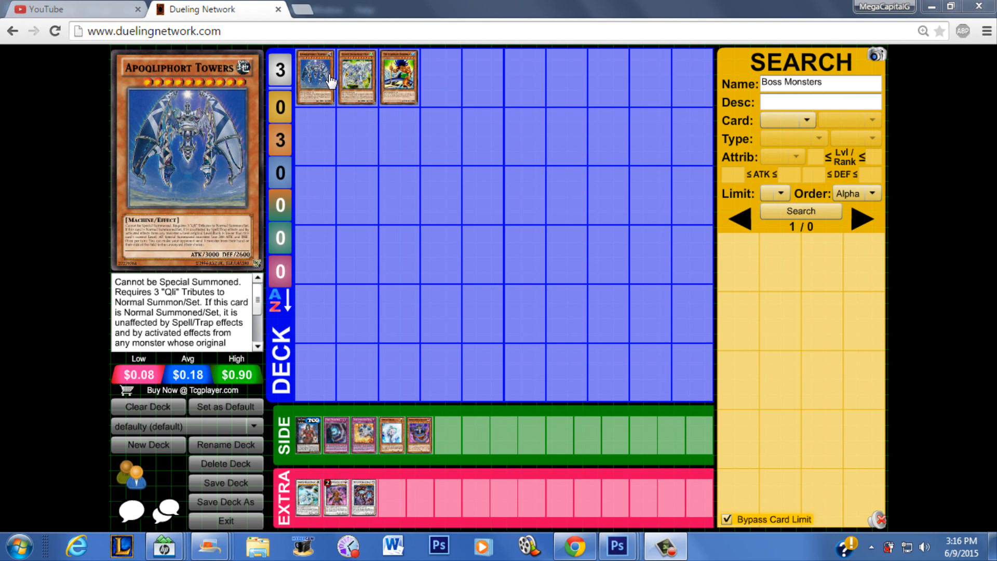
pyautogui.moveTo(325, 39)
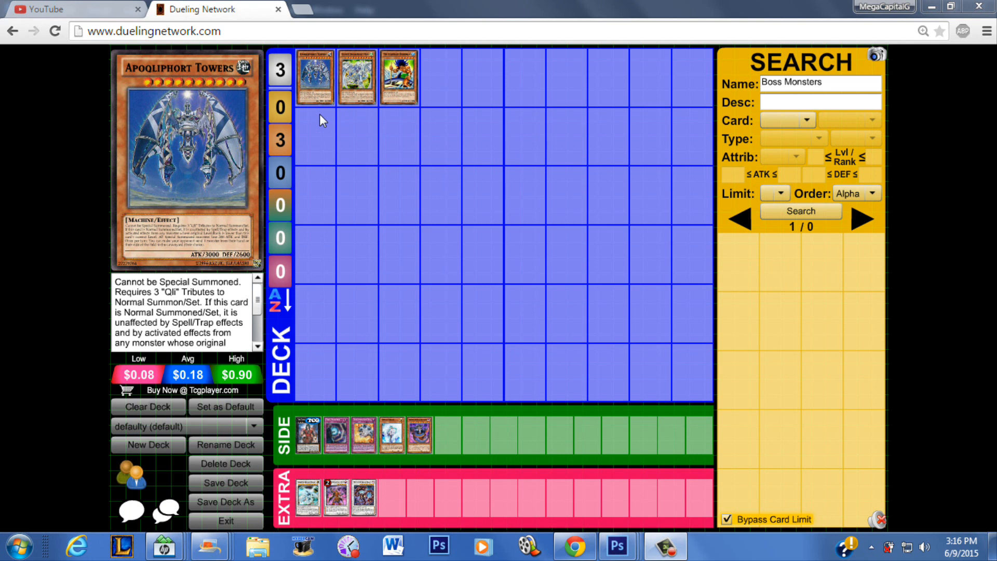
pyautogui.moveTo(324, 108)
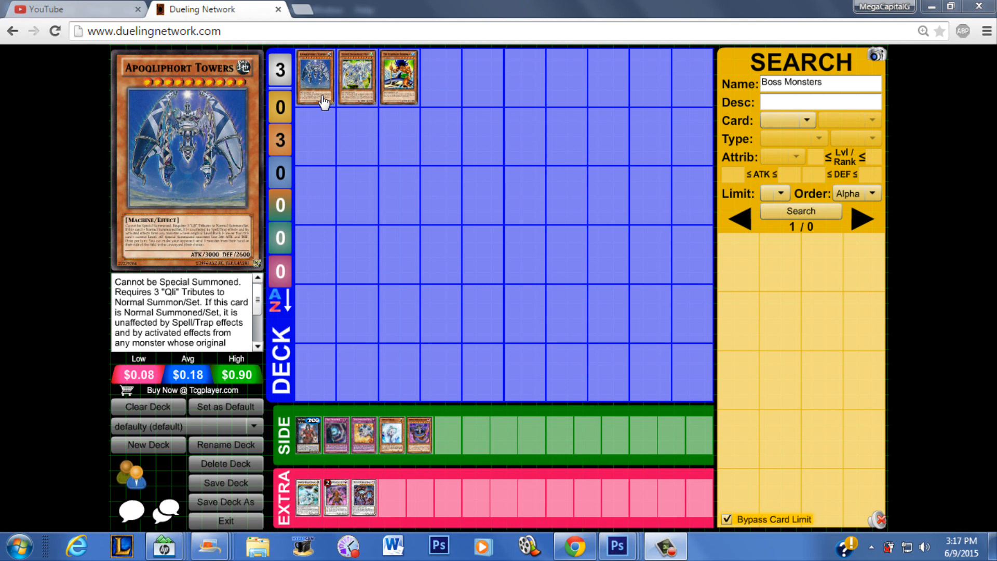
pyautogui.moveTo(321, 102)
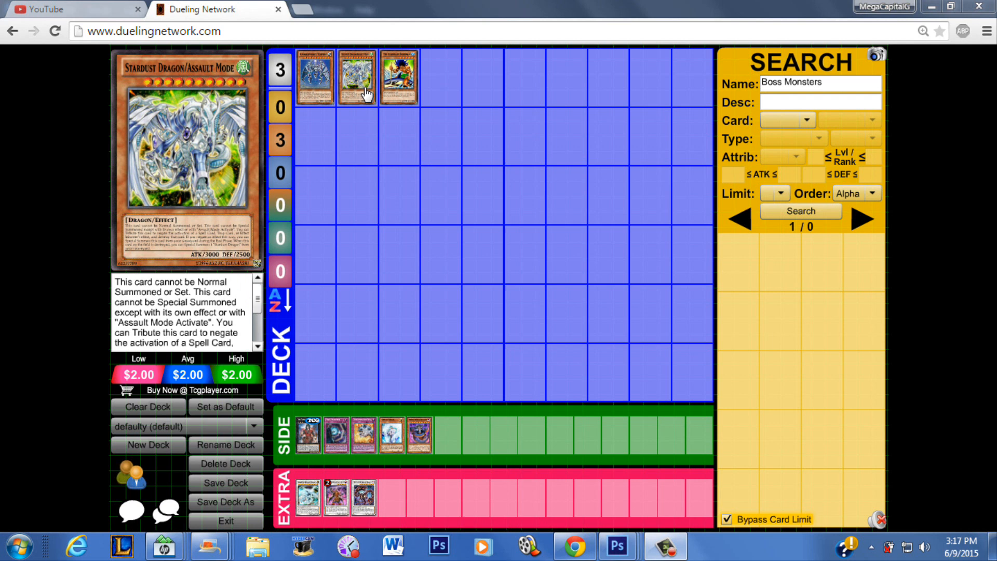
pyautogui.moveTo(379, 250)
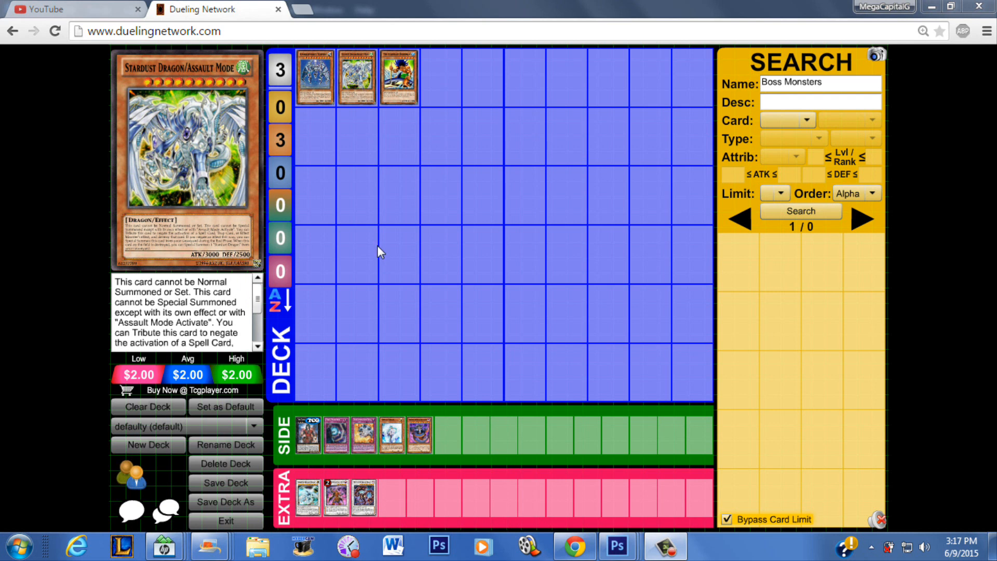
pyautogui.moveTo(392, 204)
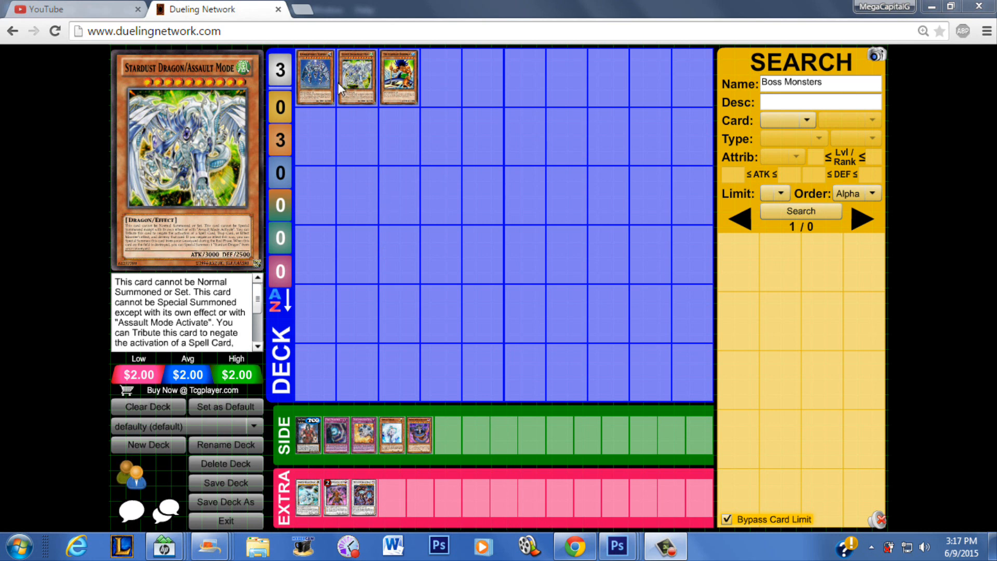
pyautogui.moveTo(344, 130)
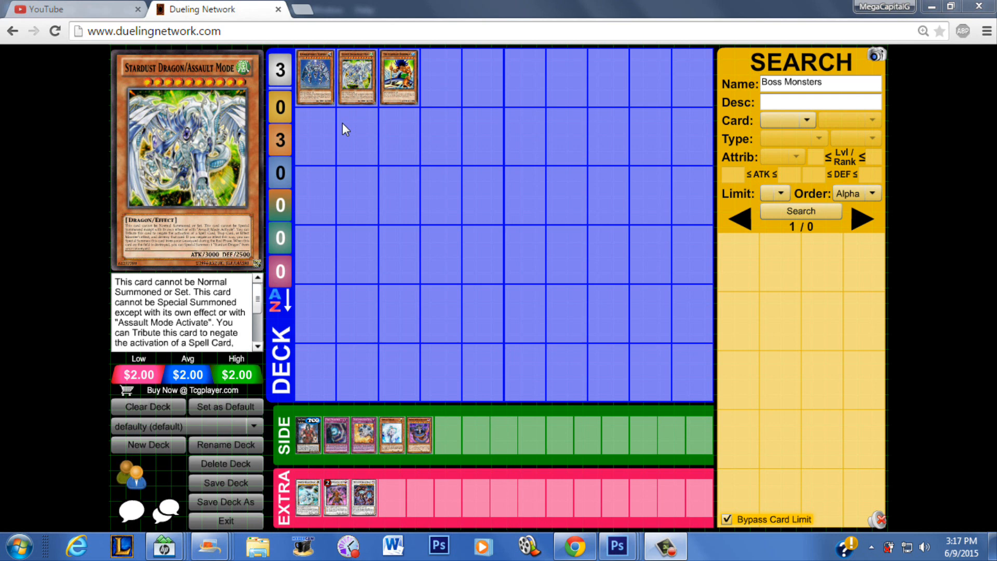
pyautogui.moveTo(341, 87)
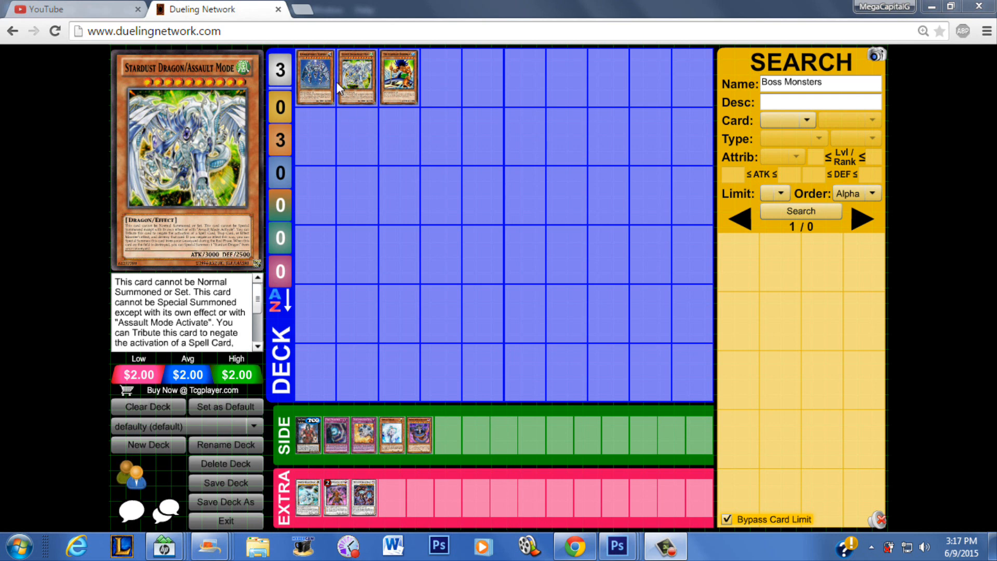
pyautogui.moveTo(381, 90)
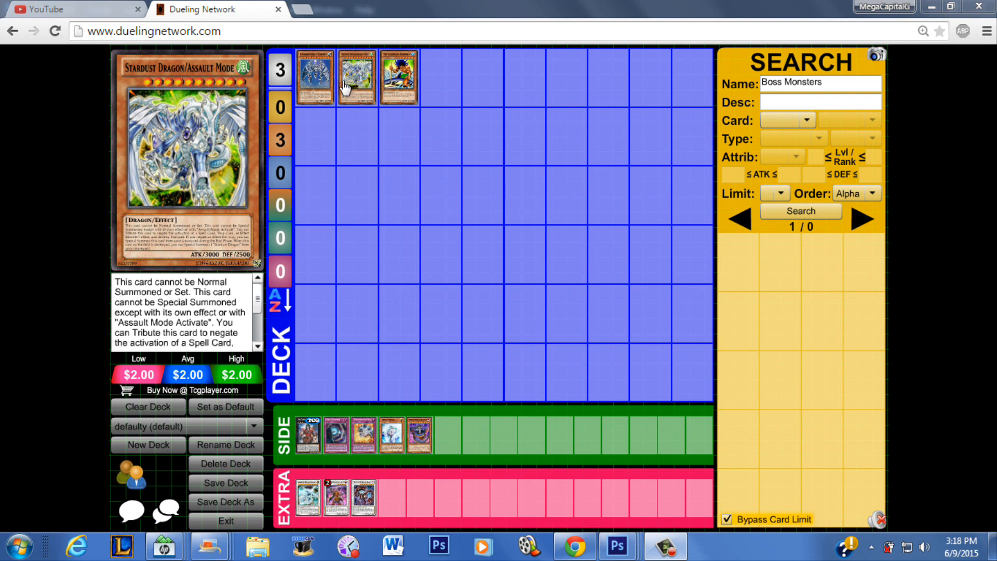
pyautogui.moveTo(356, 76)
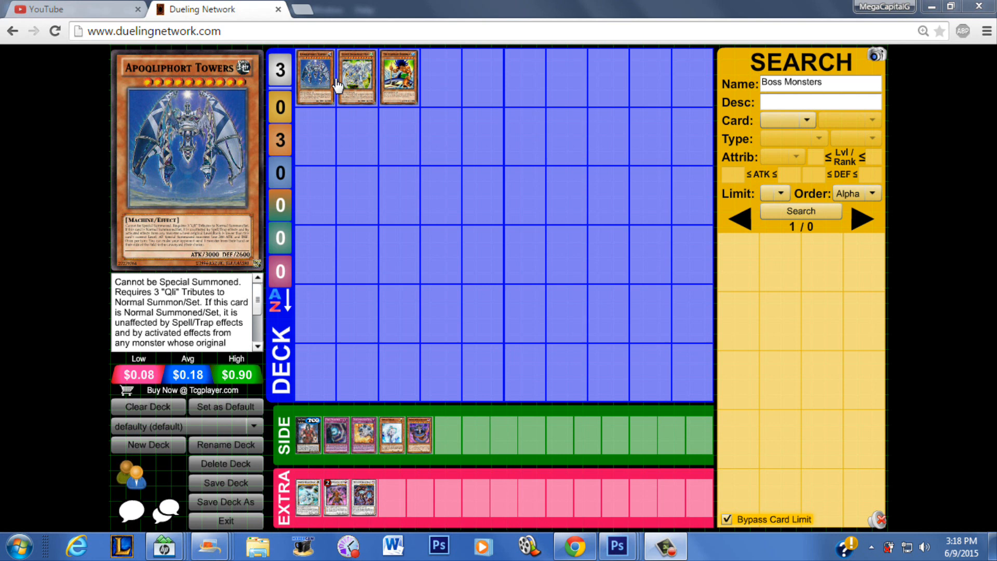
pyautogui.moveTo(341, 113)
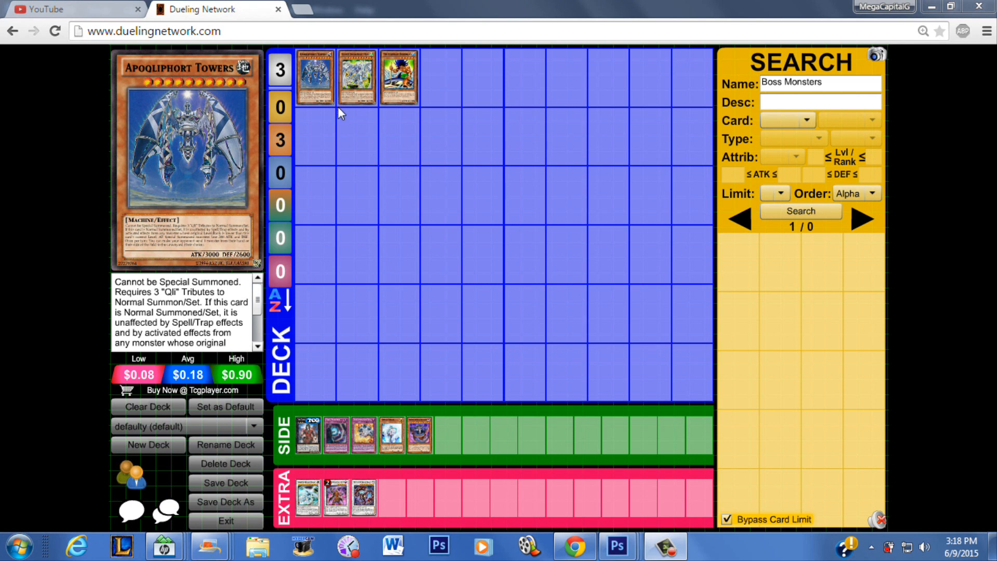
pyautogui.moveTo(399, 81)
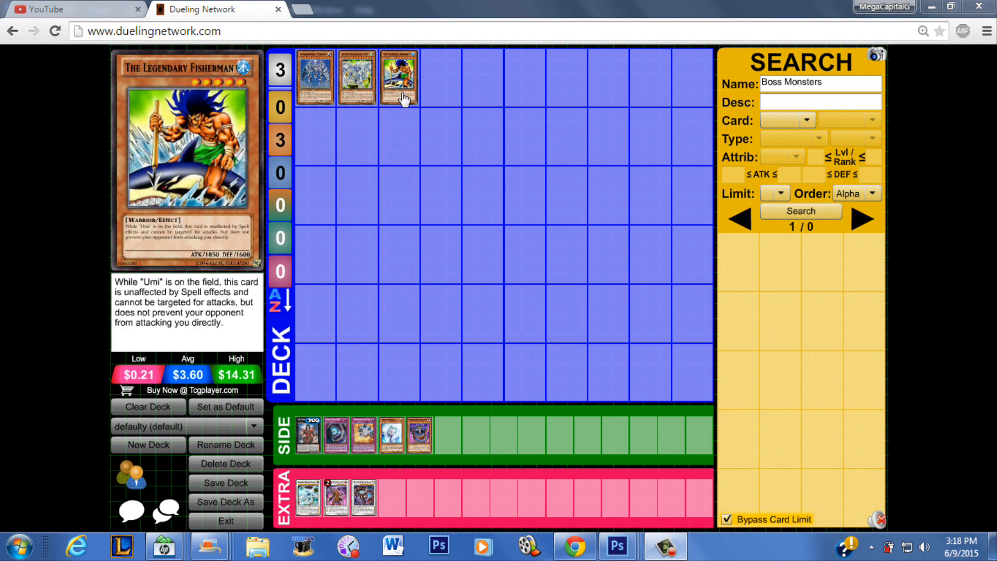
pyautogui.moveTo(415, 152)
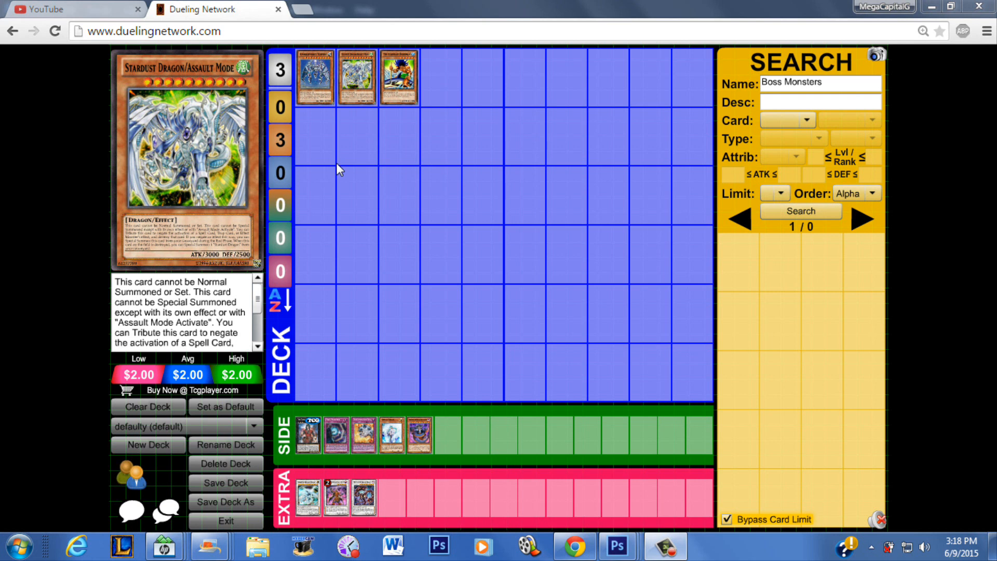
pyautogui.moveTo(352, 409)
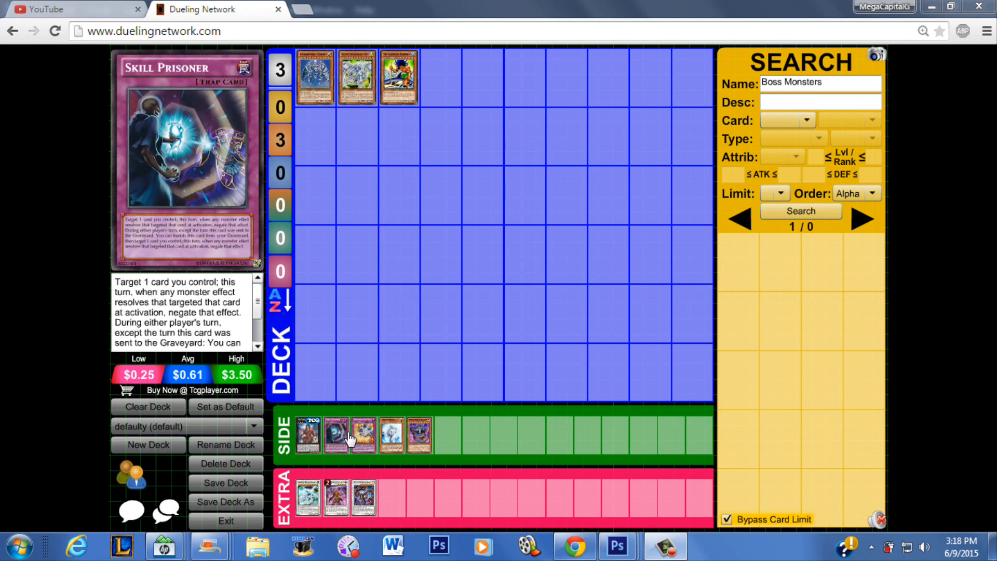
pyautogui.moveTo(333, 435)
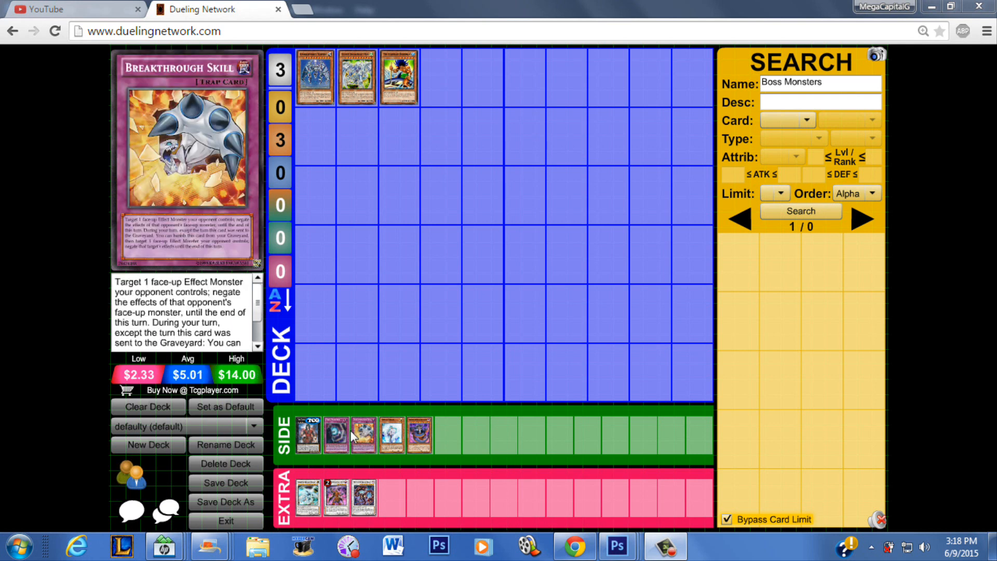
pyautogui.moveTo(381, 435)
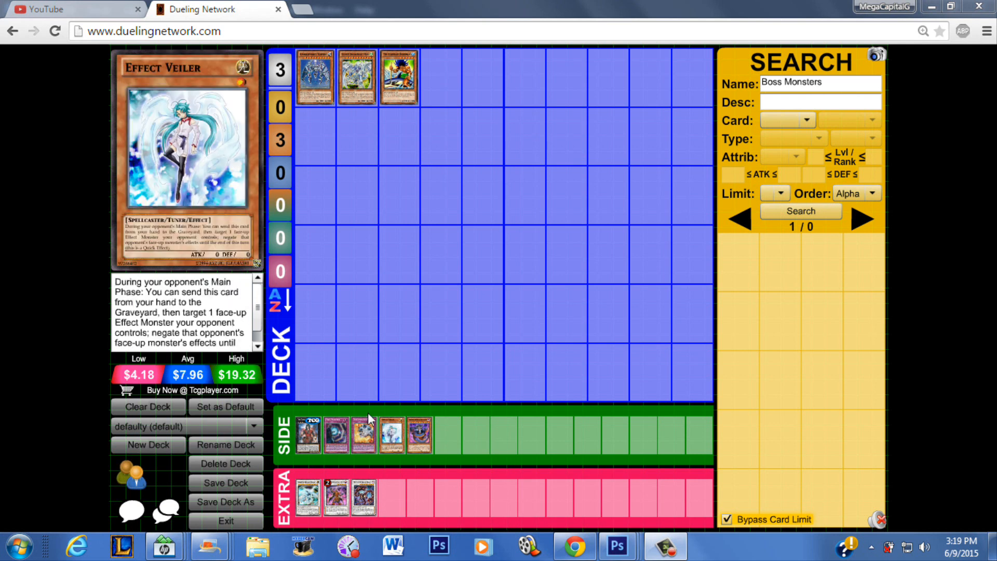
pyautogui.moveTo(375, 372)
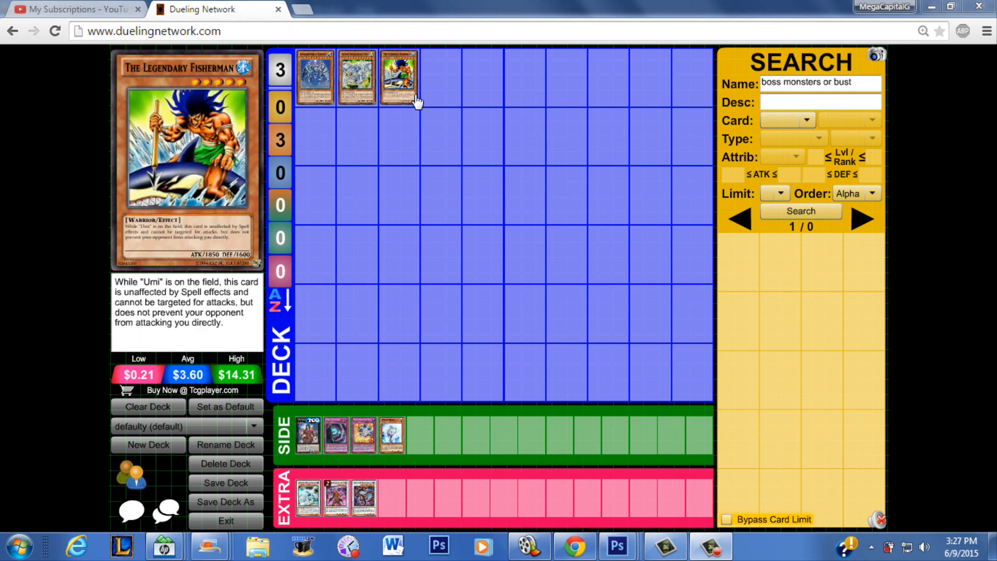
pyautogui.moveTo(391, 186)
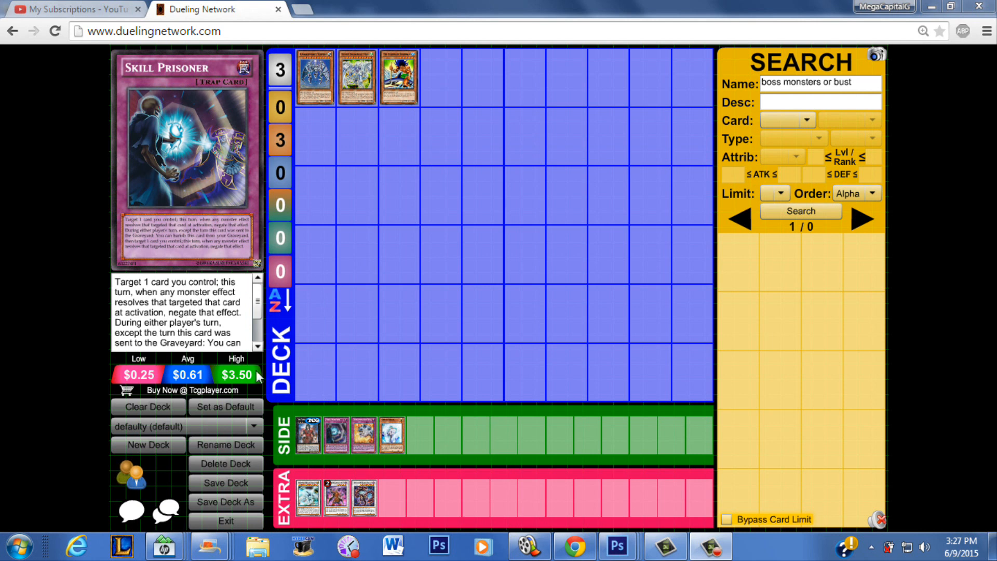
# Scroll the card list to bring Skill Prisoner's details back into view
pyautogui.scroll(-3)
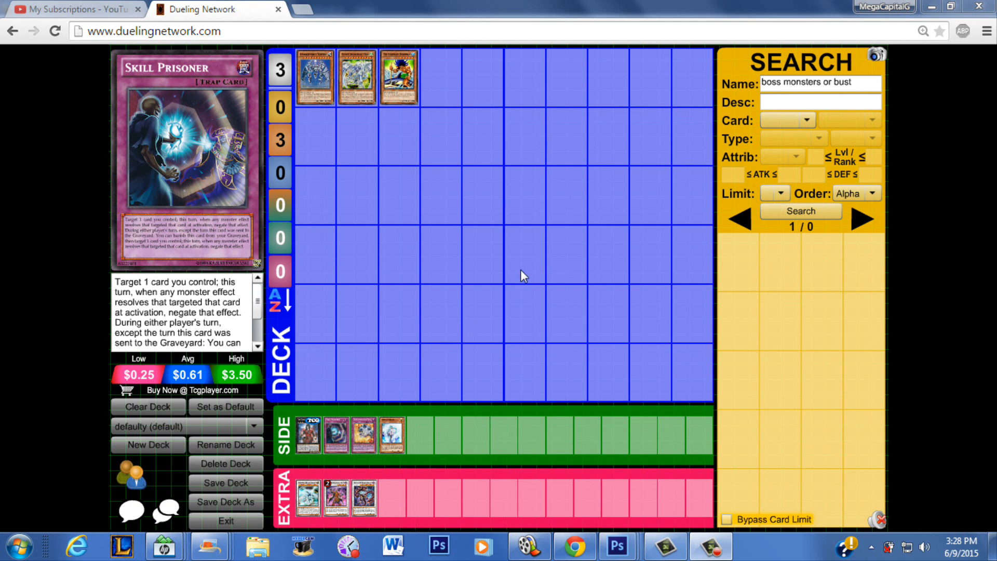
pyautogui.moveTo(444, 274)
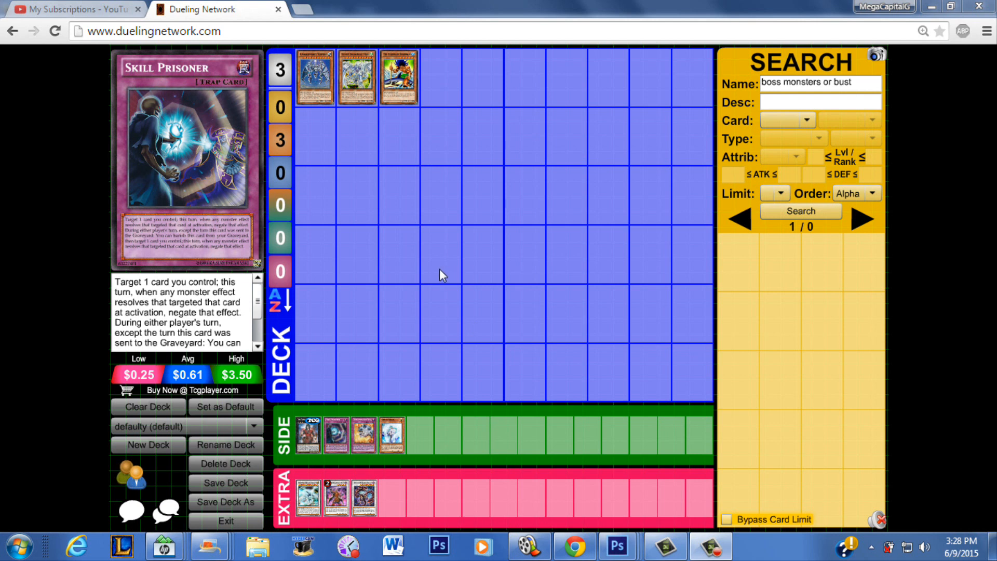
pyautogui.moveTo(429, 274)
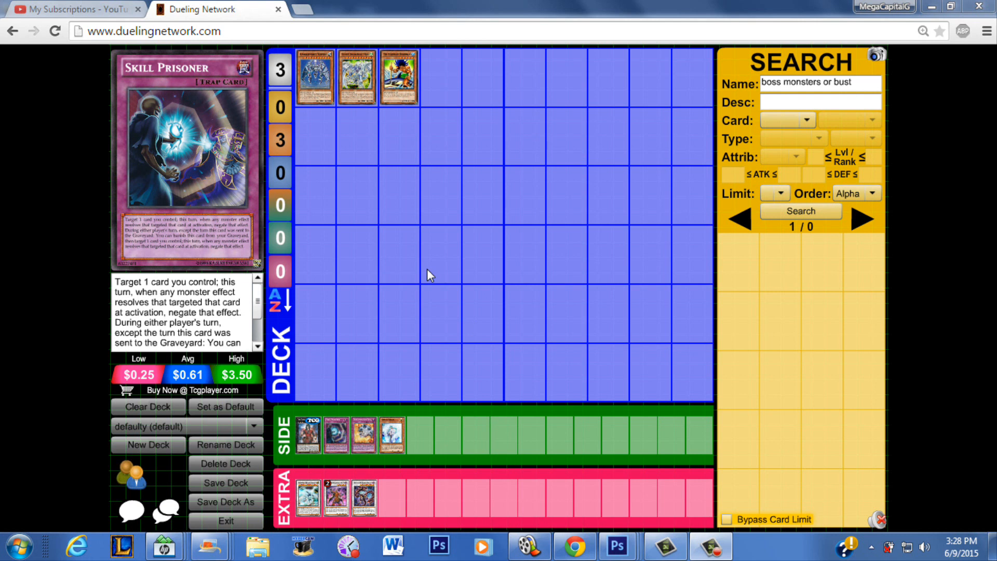
pyautogui.moveTo(313, 75)
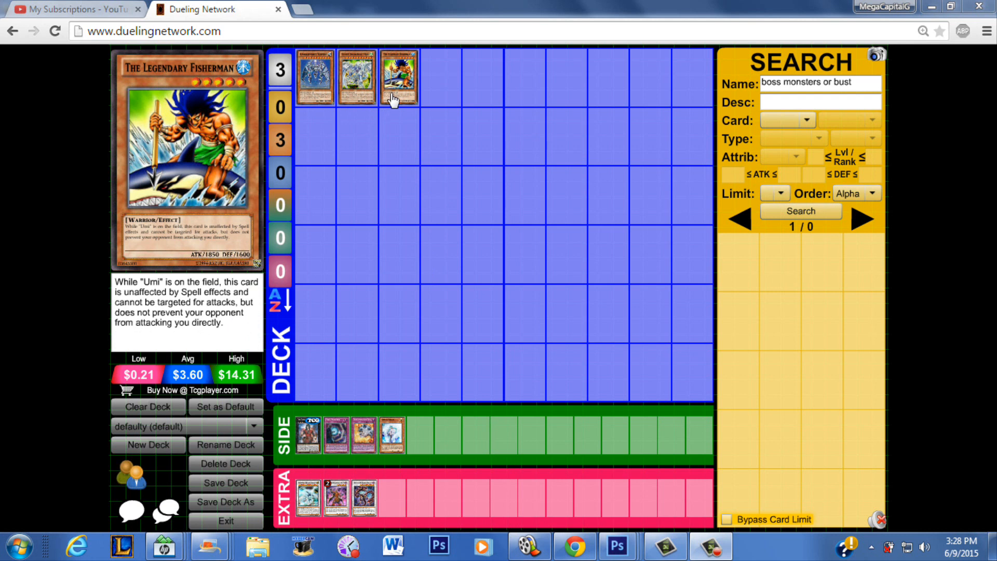
pyautogui.moveTo(413, 90)
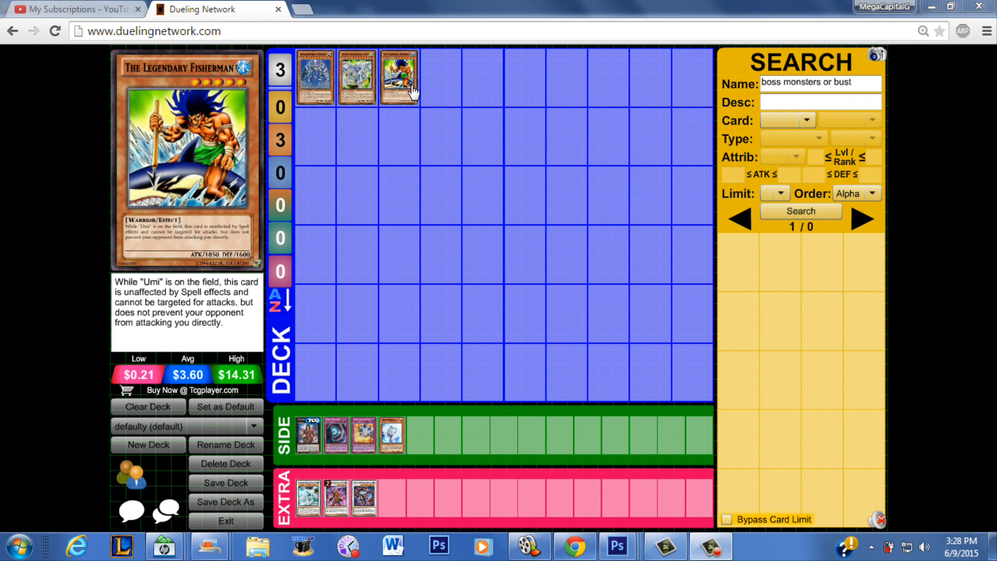
pyautogui.moveTo(356, 107)
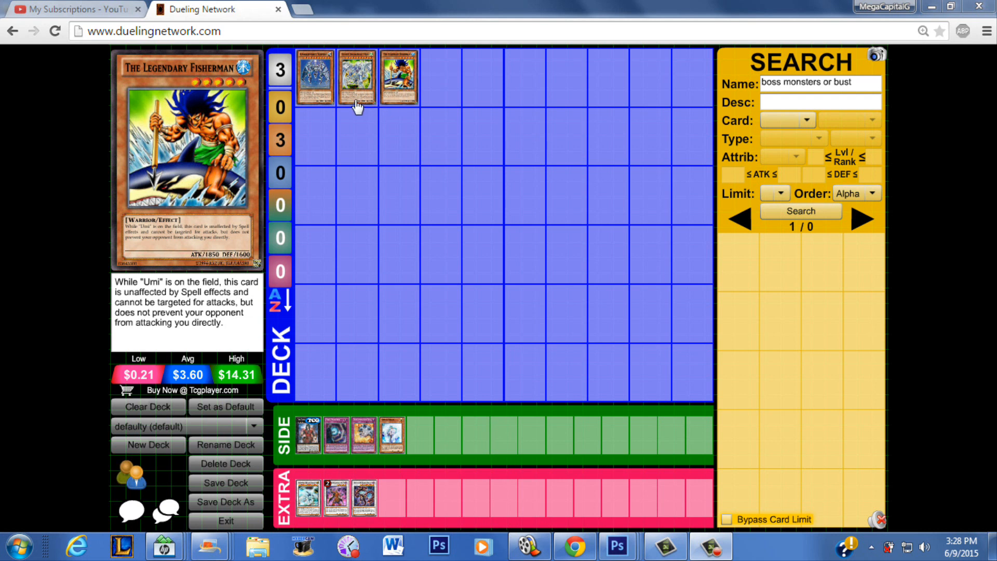
pyautogui.moveTo(416, 103)
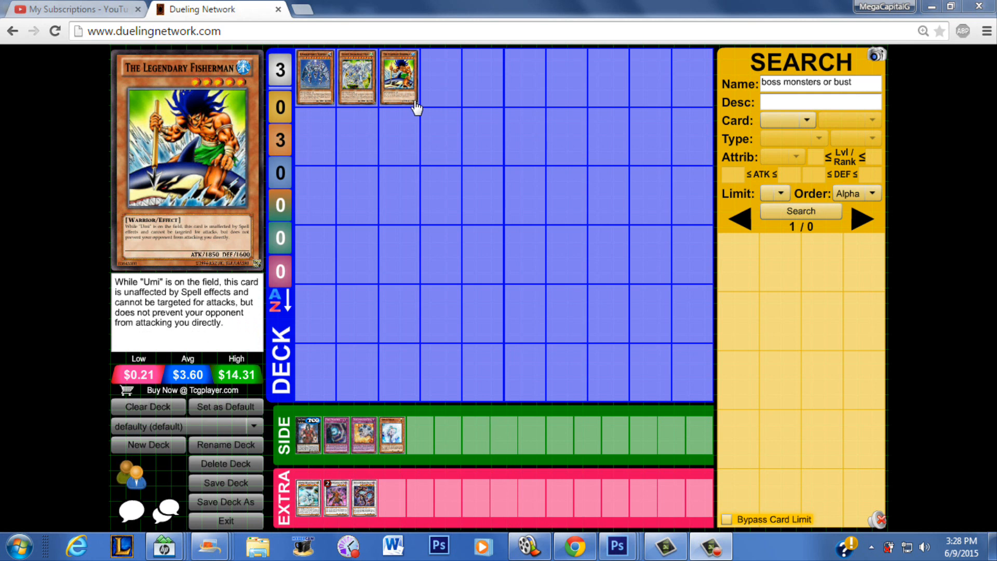
pyautogui.moveTo(414, 99)
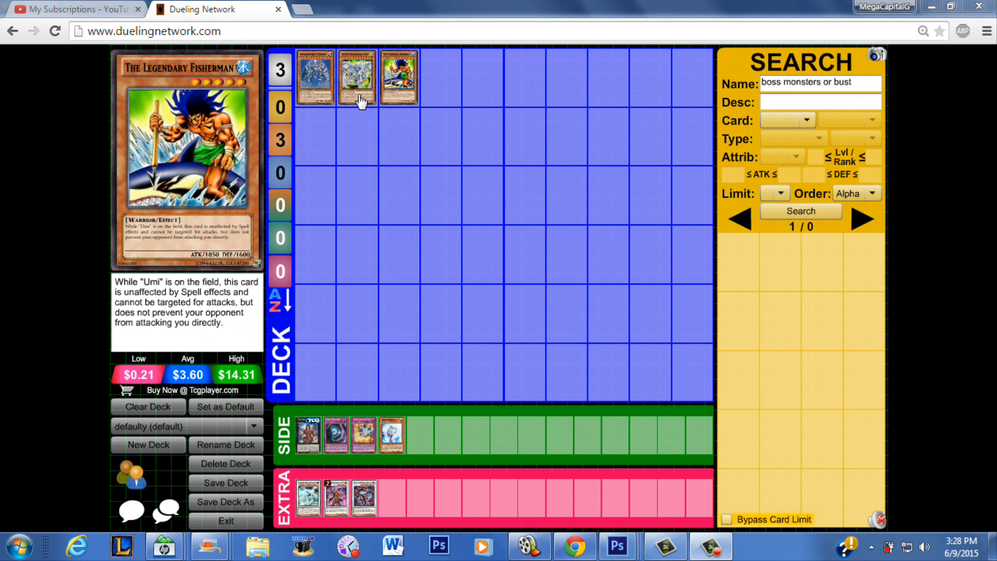
pyautogui.moveTo(398, 86)
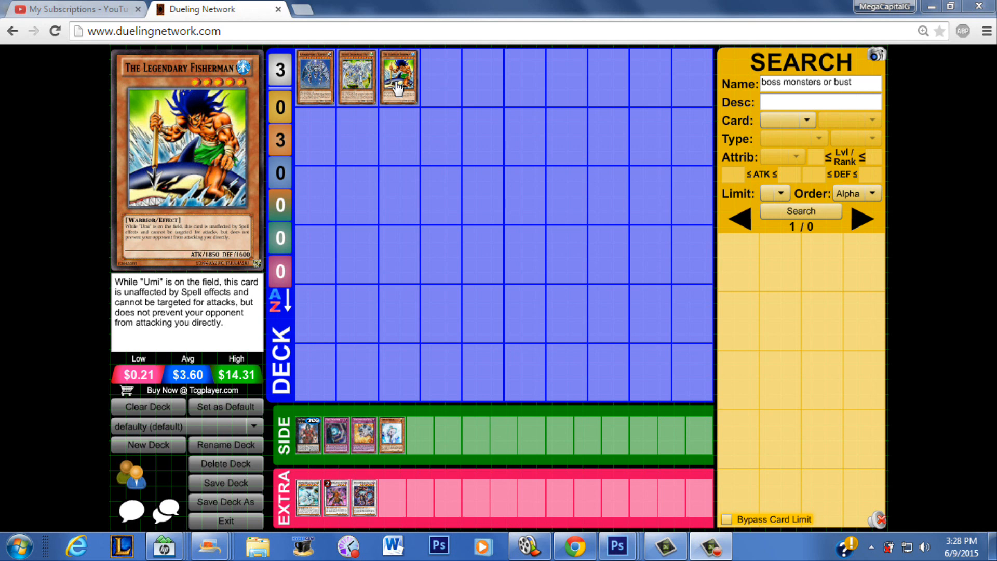
pyautogui.moveTo(321, 72)
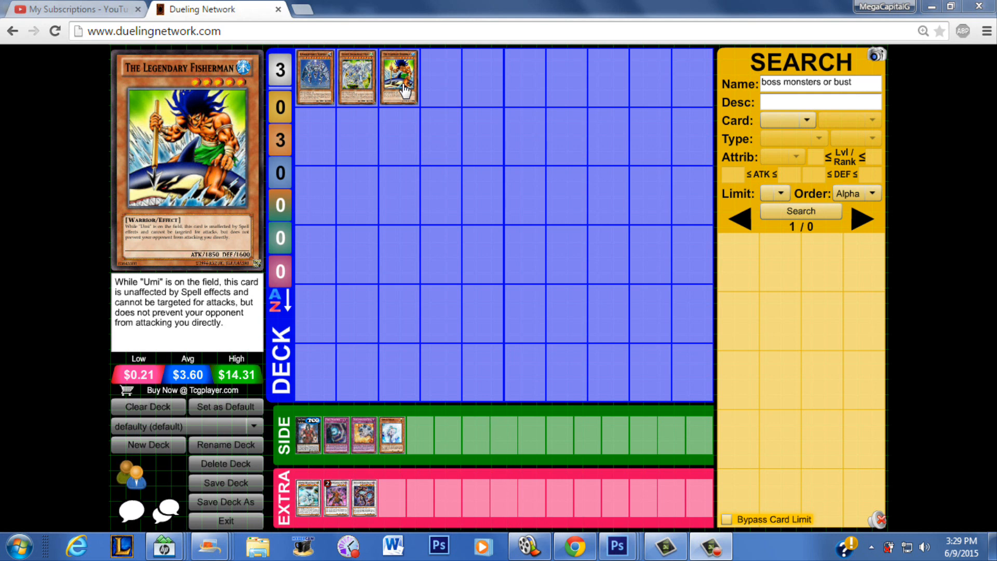
pyautogui.moveTo(404, 90)
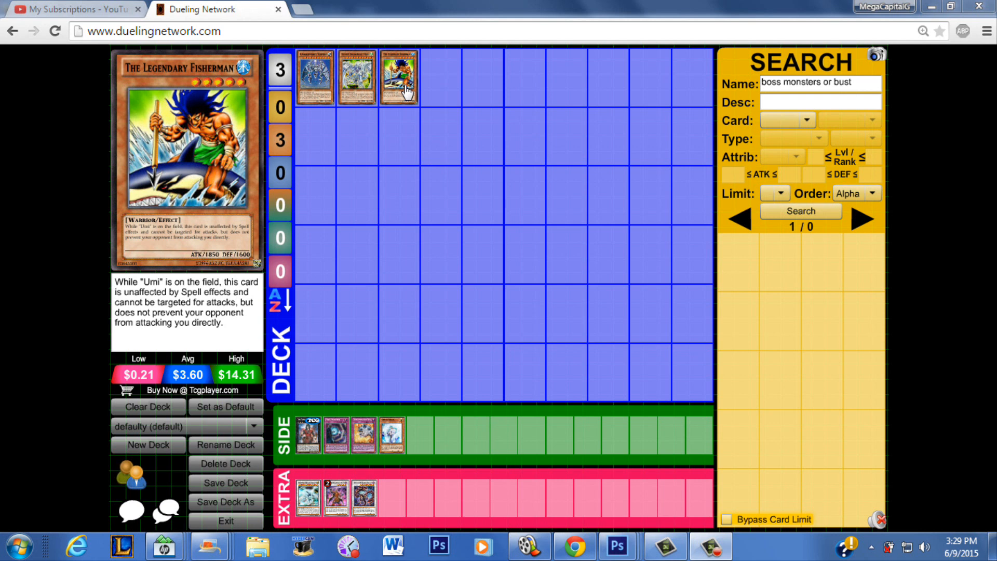
pyautogui.moveTo(336, 101)
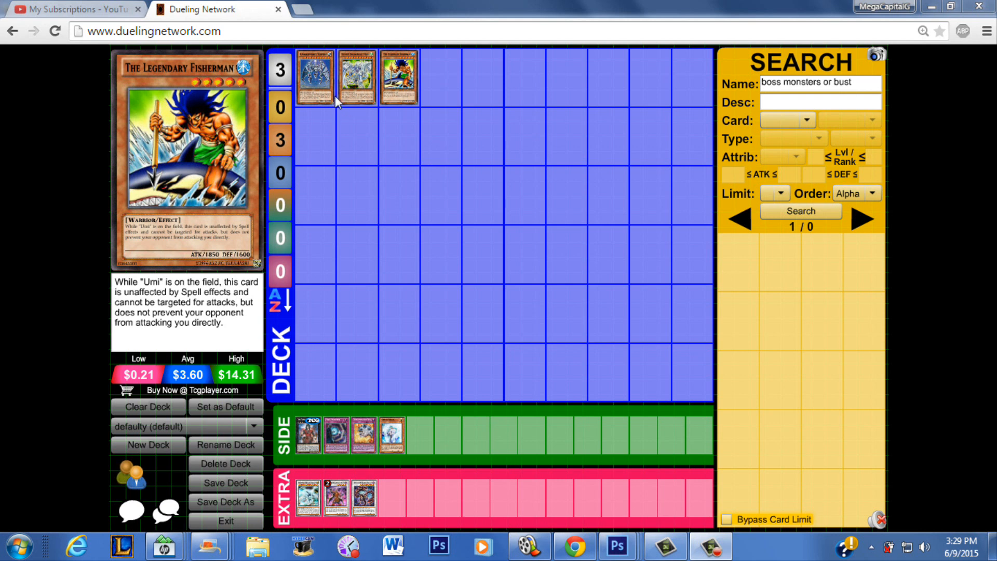
pyautogui.moveTo(380, 184)
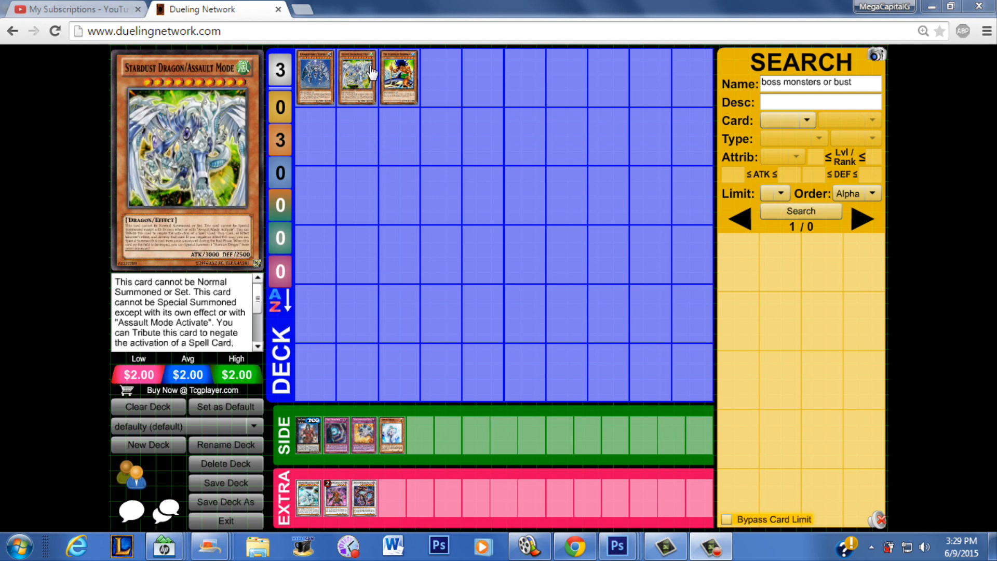
pyautogui.moveTo(369, 96)
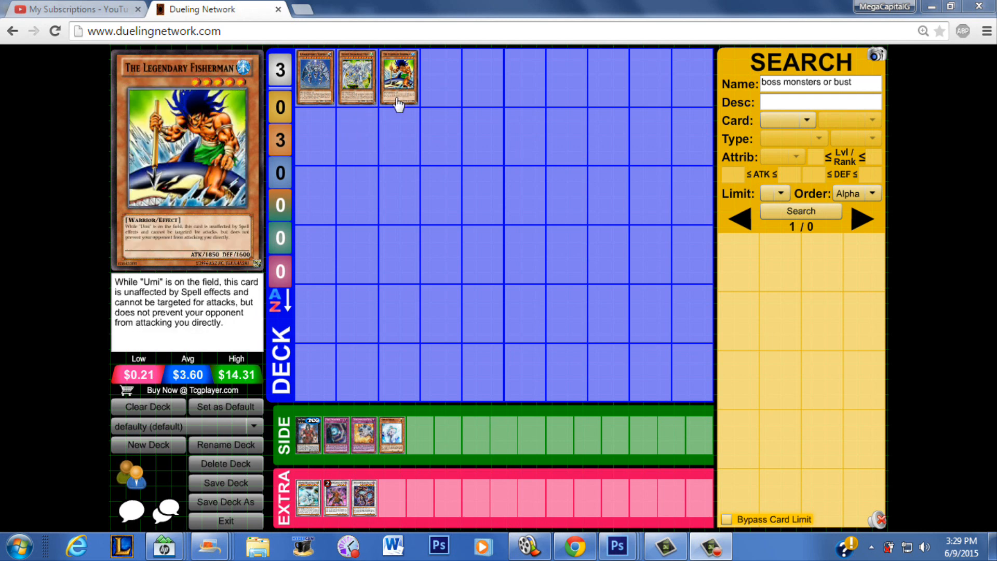
pyautogui.moveTo(384, 126)
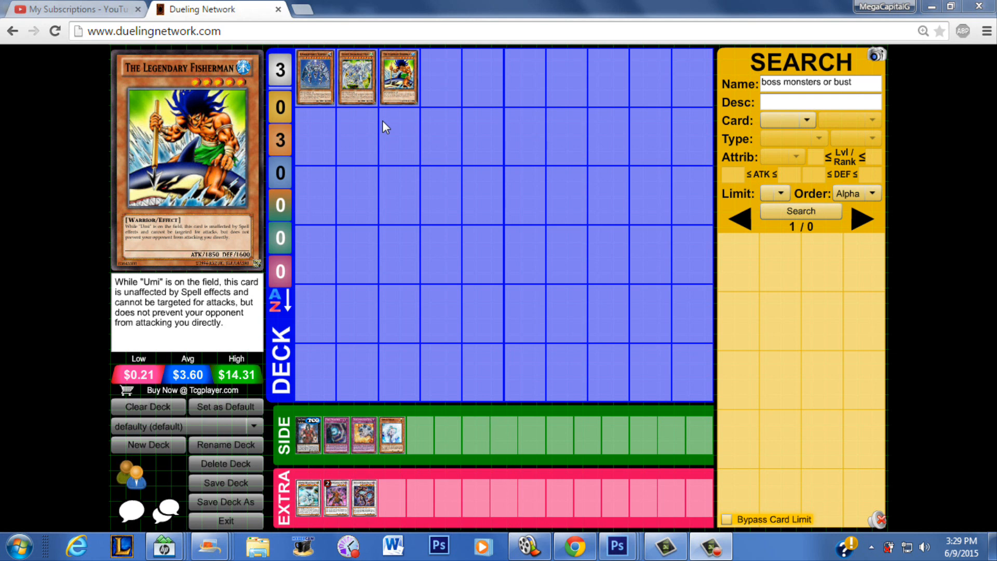